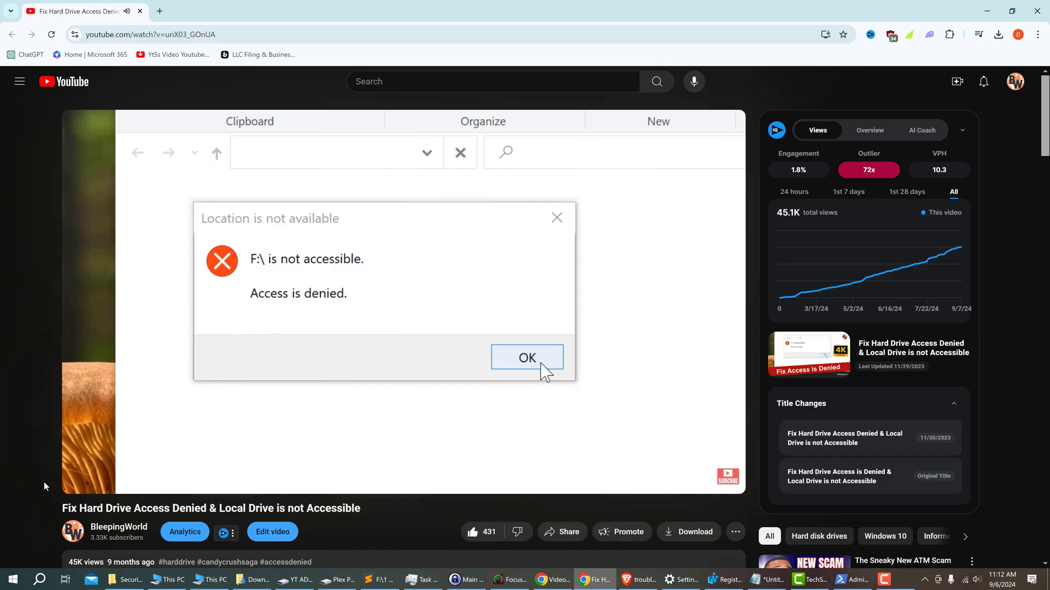
- Bring up Properties for the YT AData (D:) drive from This PC to inspect its tabs
click(526, 358)
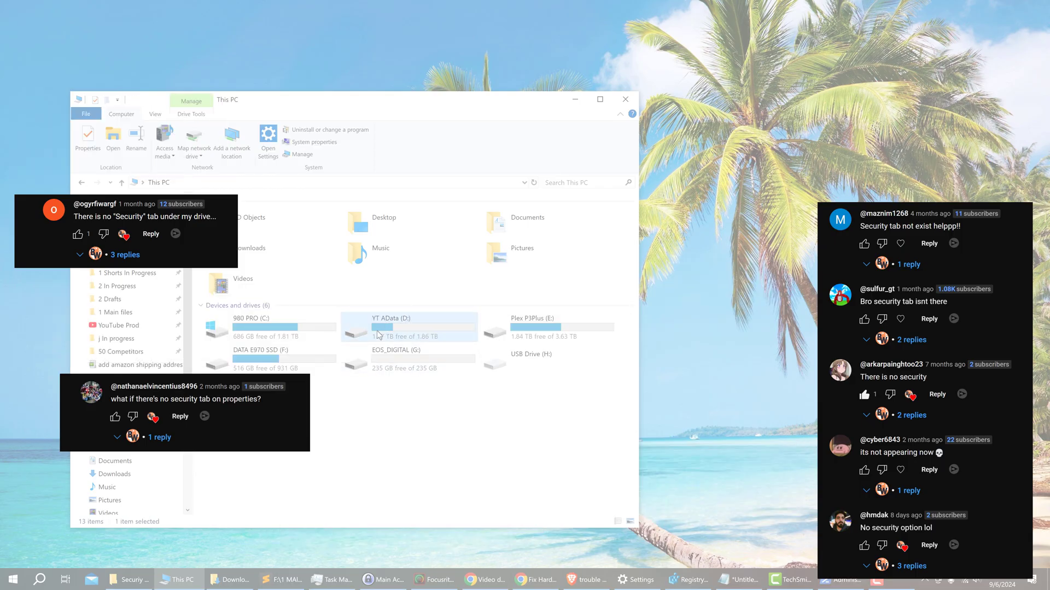
right_click(408, 327)
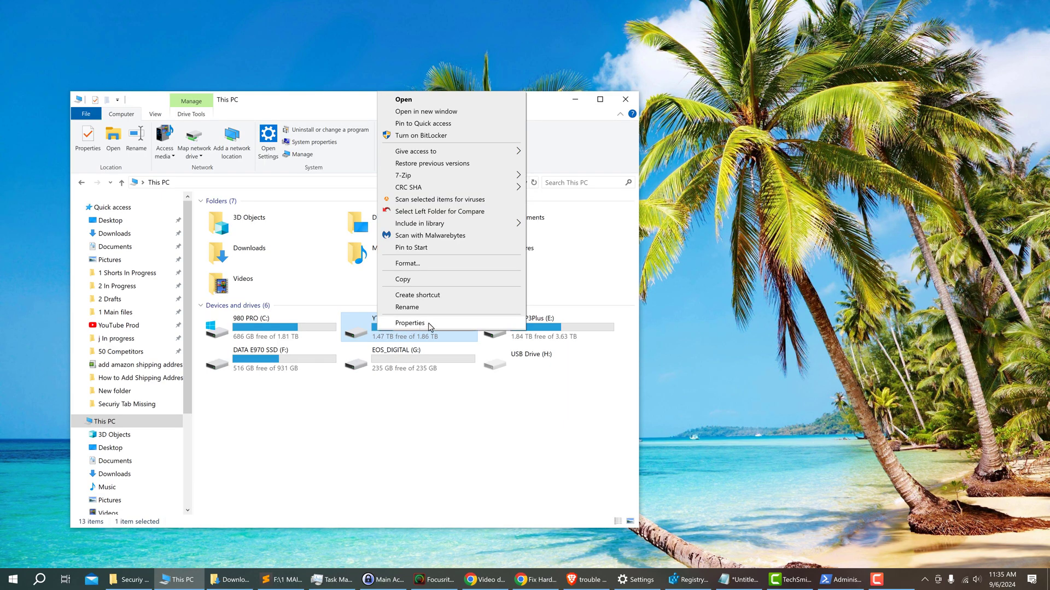
click(409, 324)
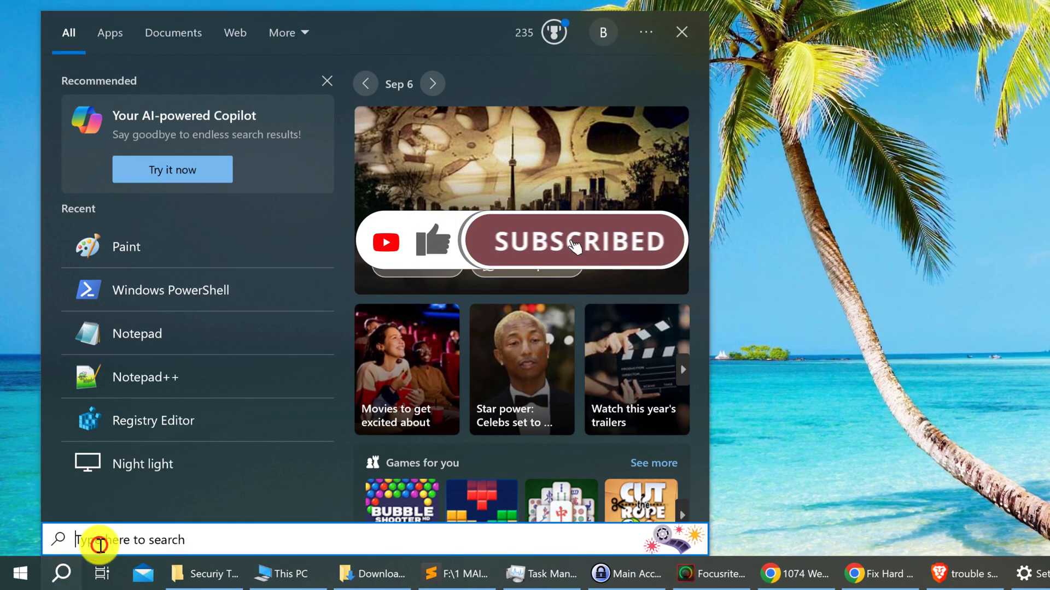
- Search 'powers' and run Windows PowerShell as administrator, bringing its window forward
text(powers)
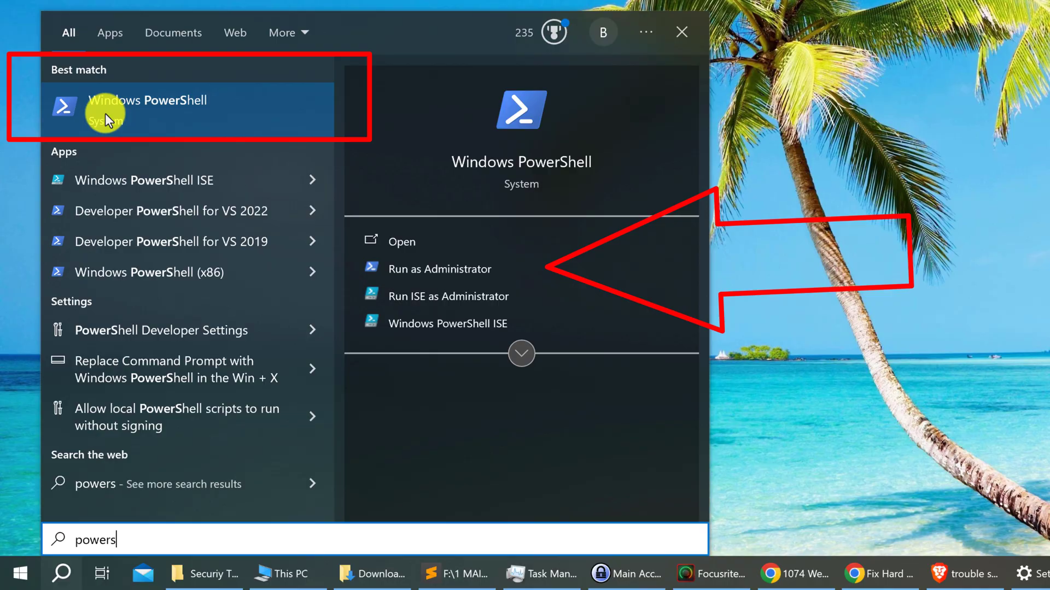
mouse_move(515, 269)
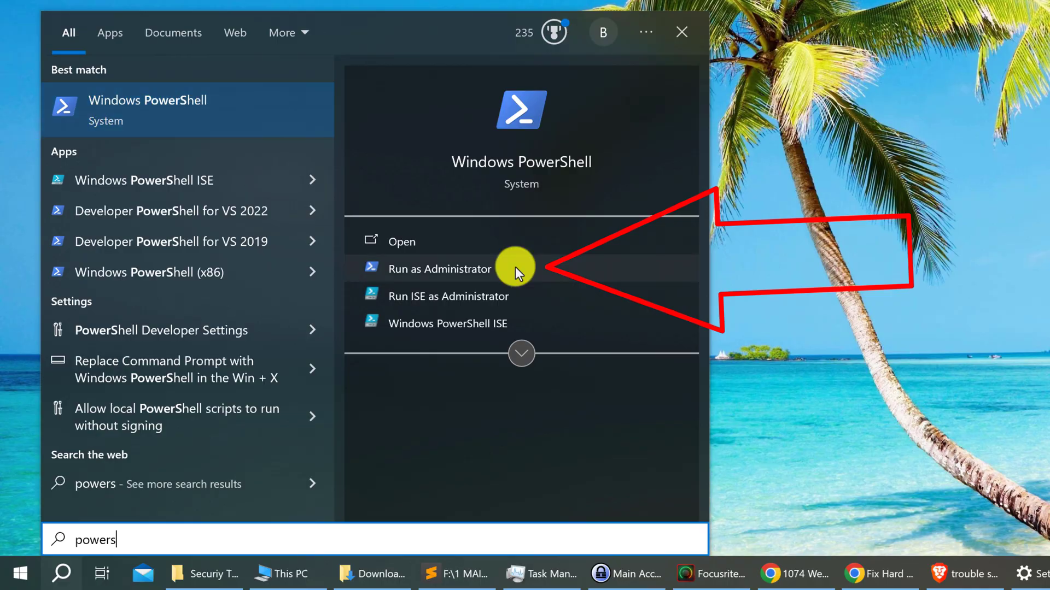
click(440, 268)
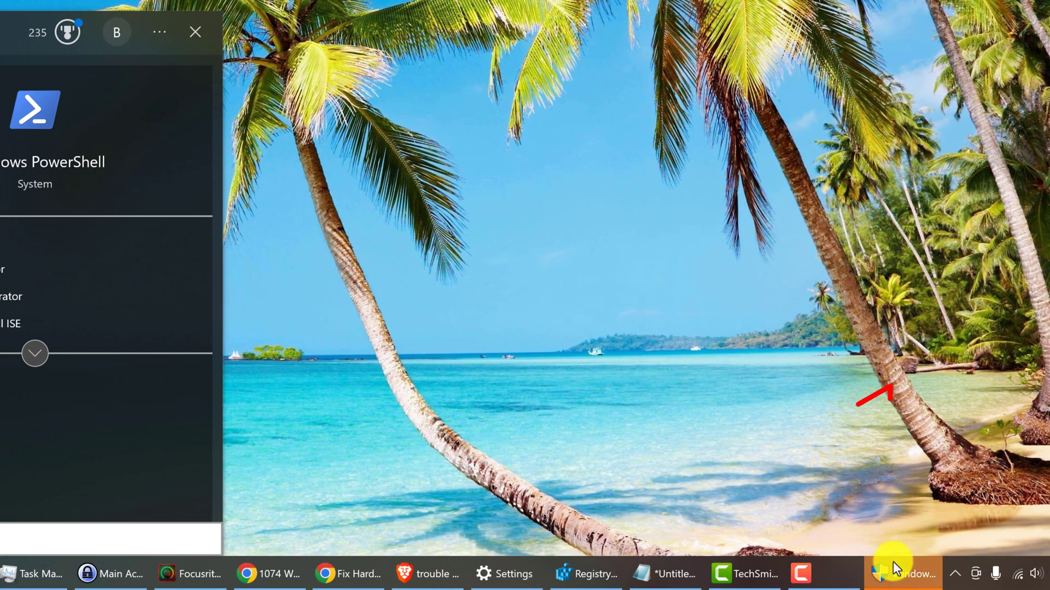
click(892, 574)
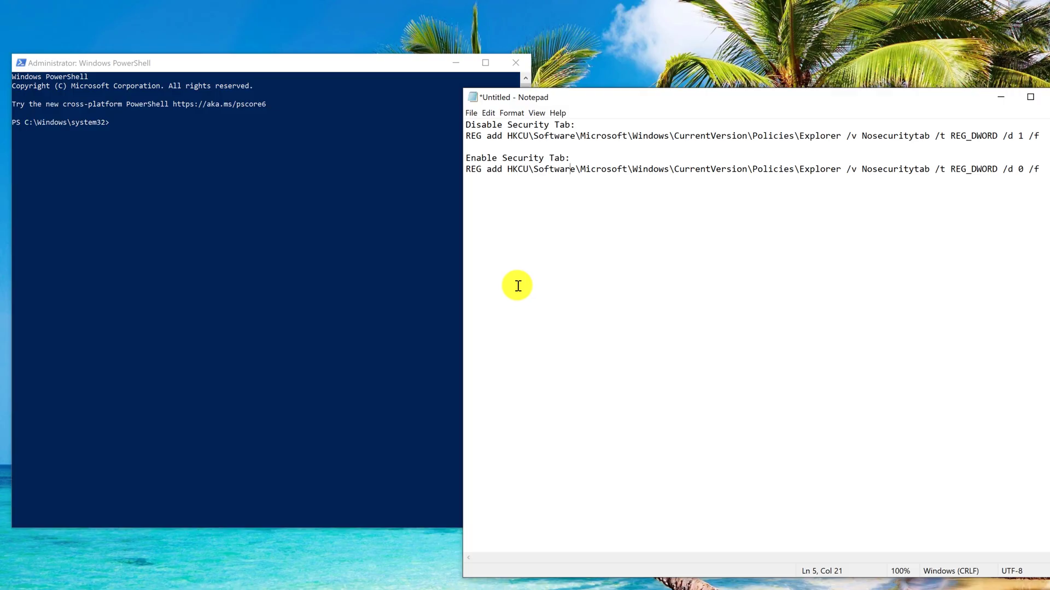
- Select the 'Enable Security Tab' REG add line in Notepad to run it in PowerShell
triple_click(736, 169)
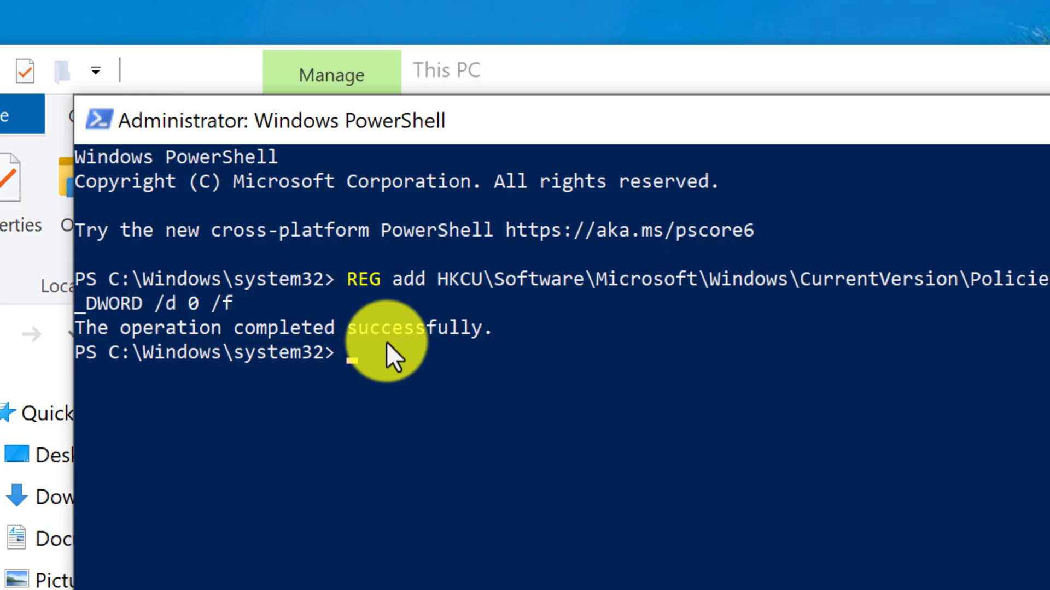
mouse_move(408, 469)
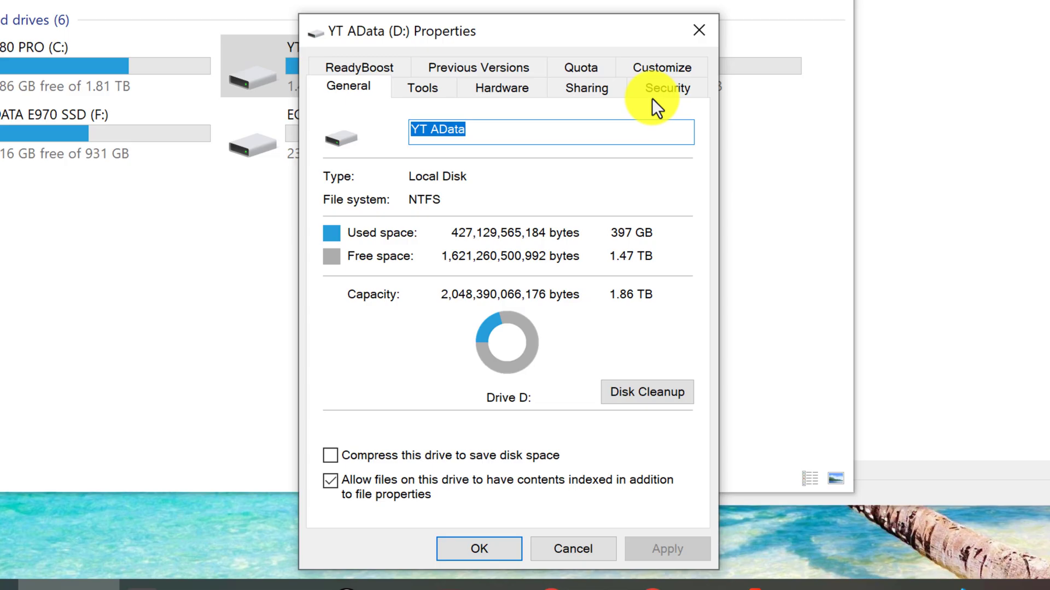
- View the restored Security permissions in the YT AData (D:) drive's Properties
click(666, 87)
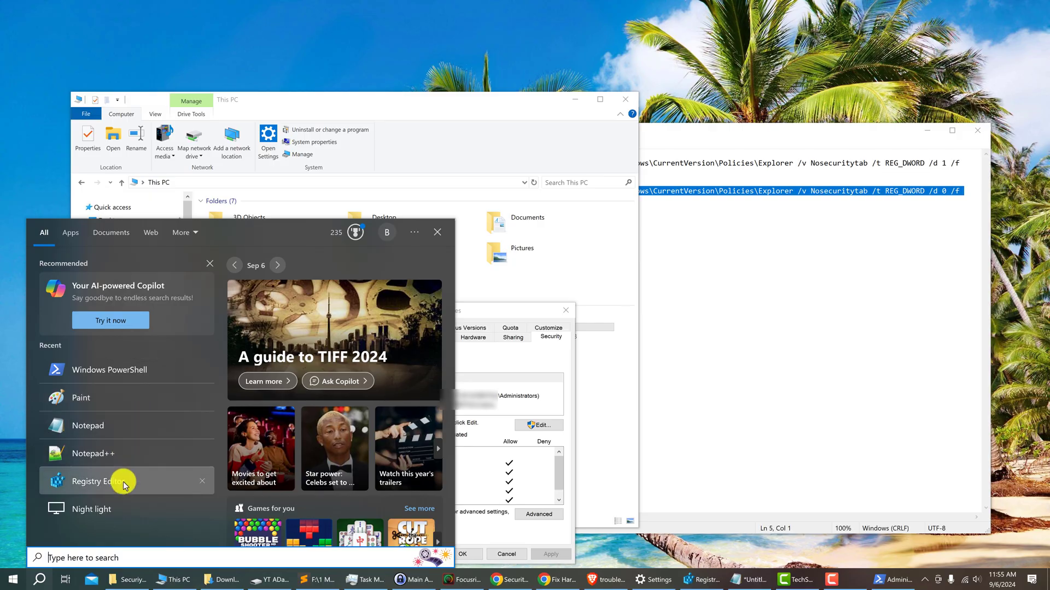
- Launch Registry Editor from the Windows Search recent list
click(101, 481)
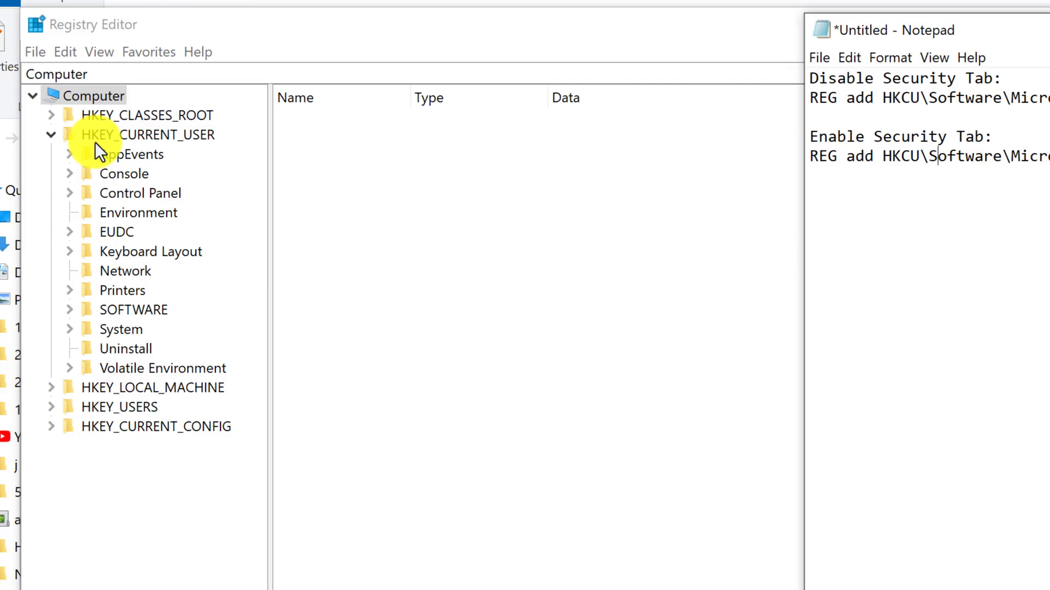
mouse_move(956, 183)
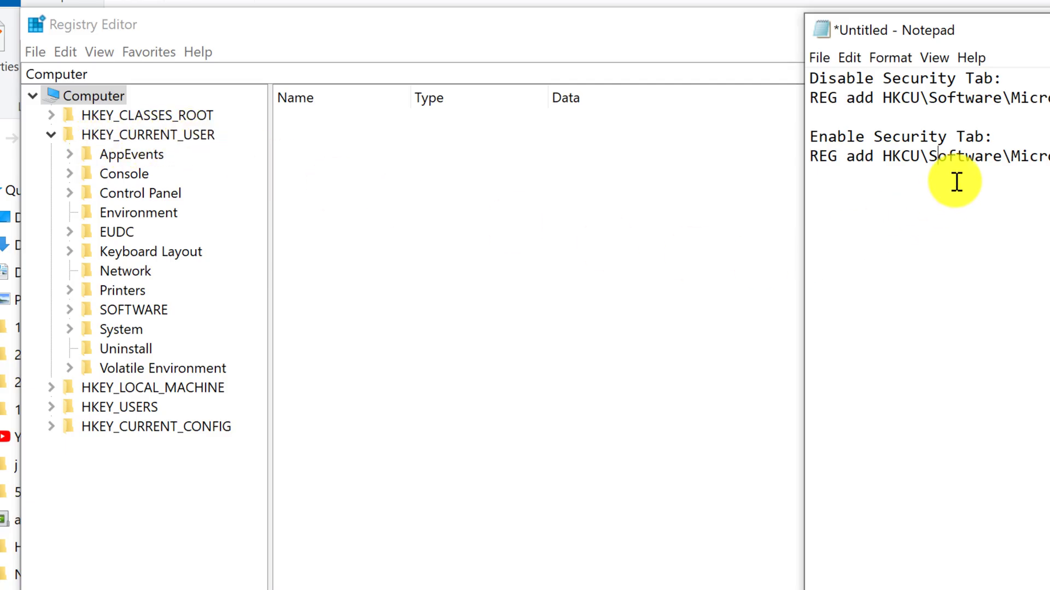